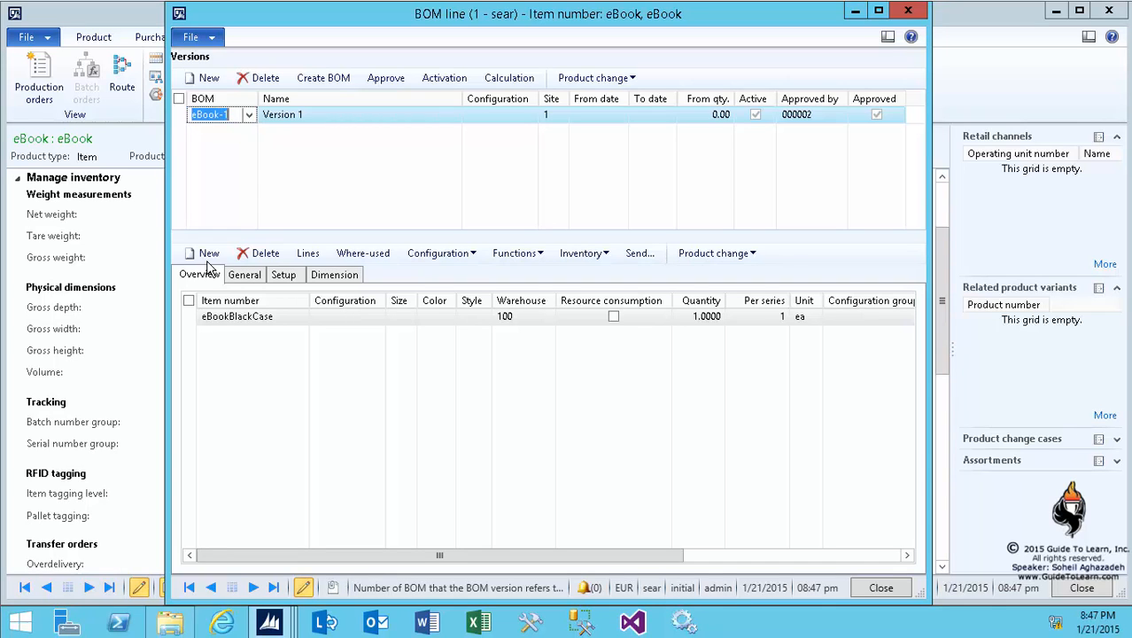
Add BOM lines for eBookWhiteCase, eBookRAM32GB, eBookRAM64GB and eBookLCD.
click(209, 252)
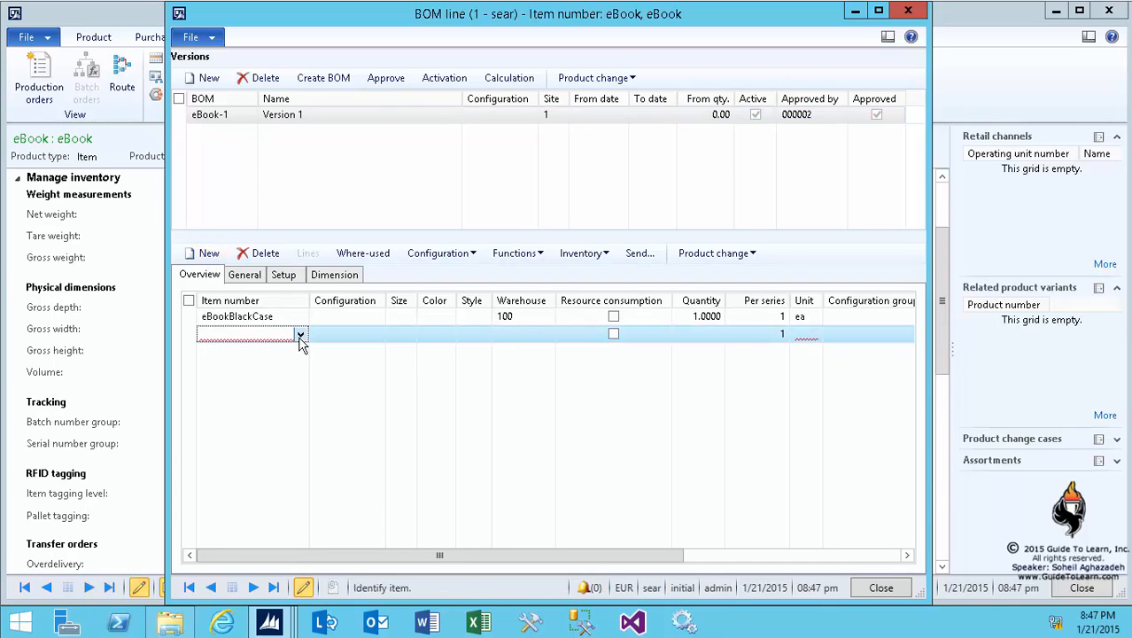
click(300, 334)
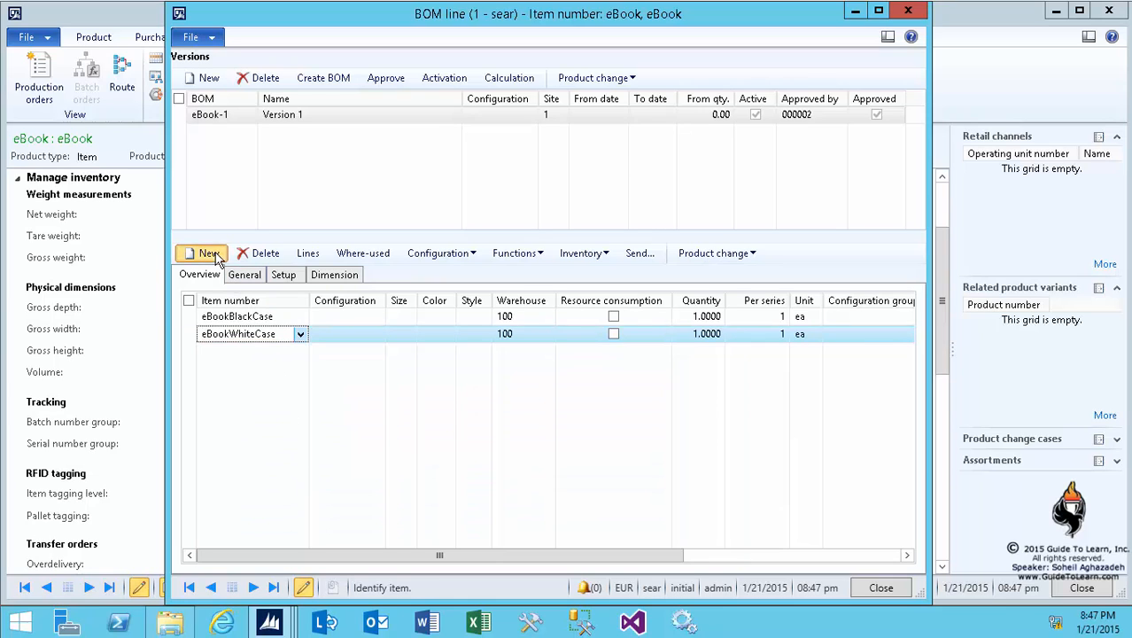
click(209, 253)
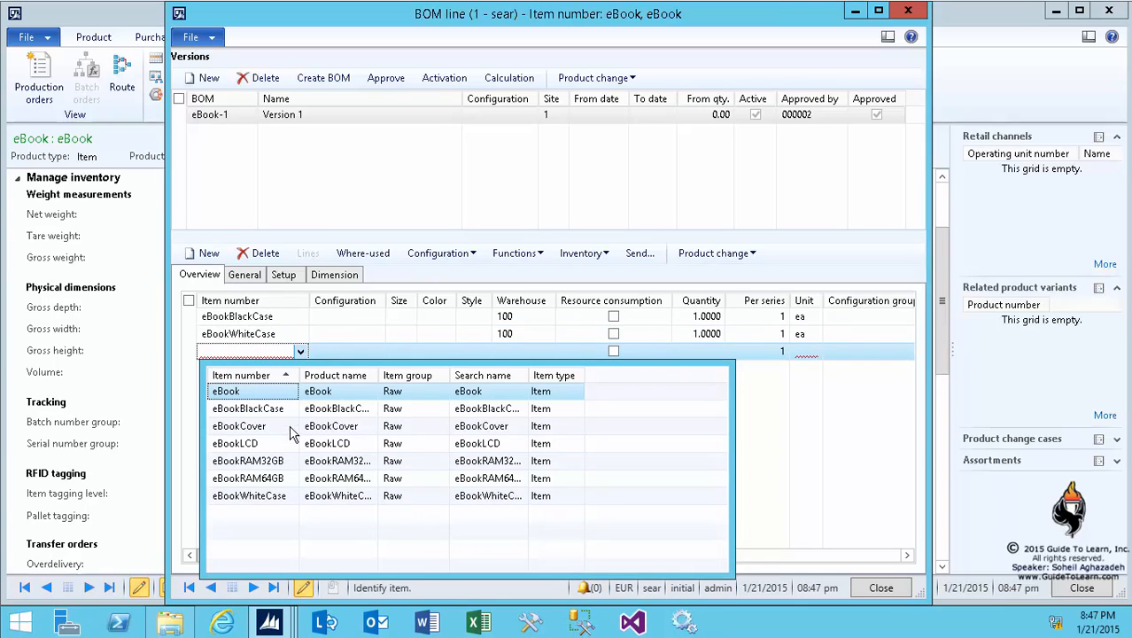
click(248, 461)
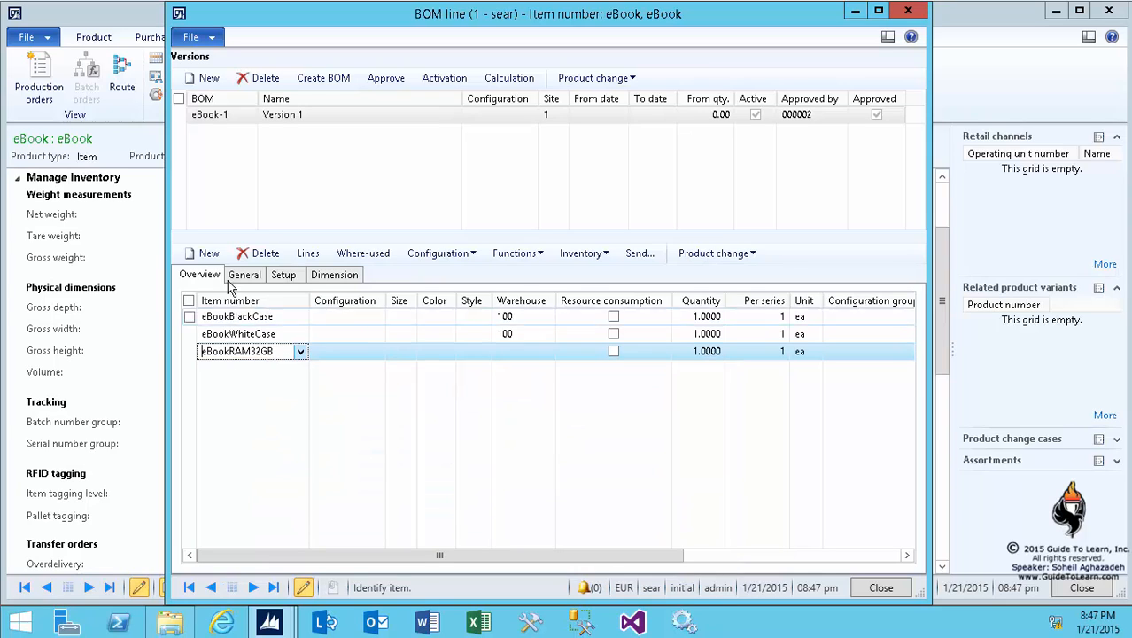
click(300, 368)
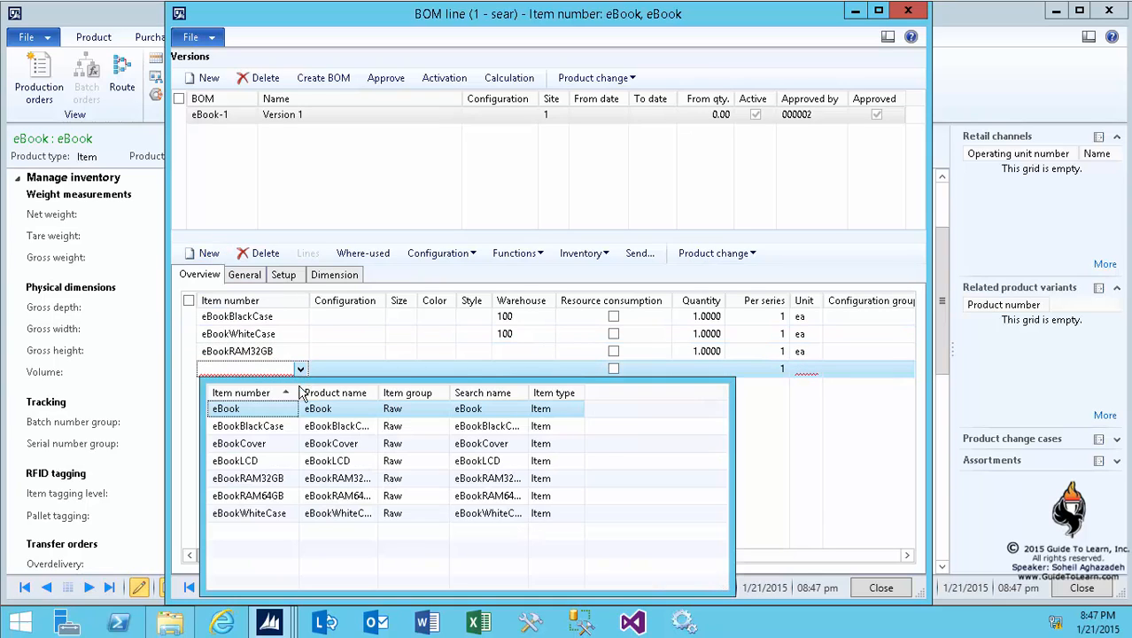
click(248, 495)
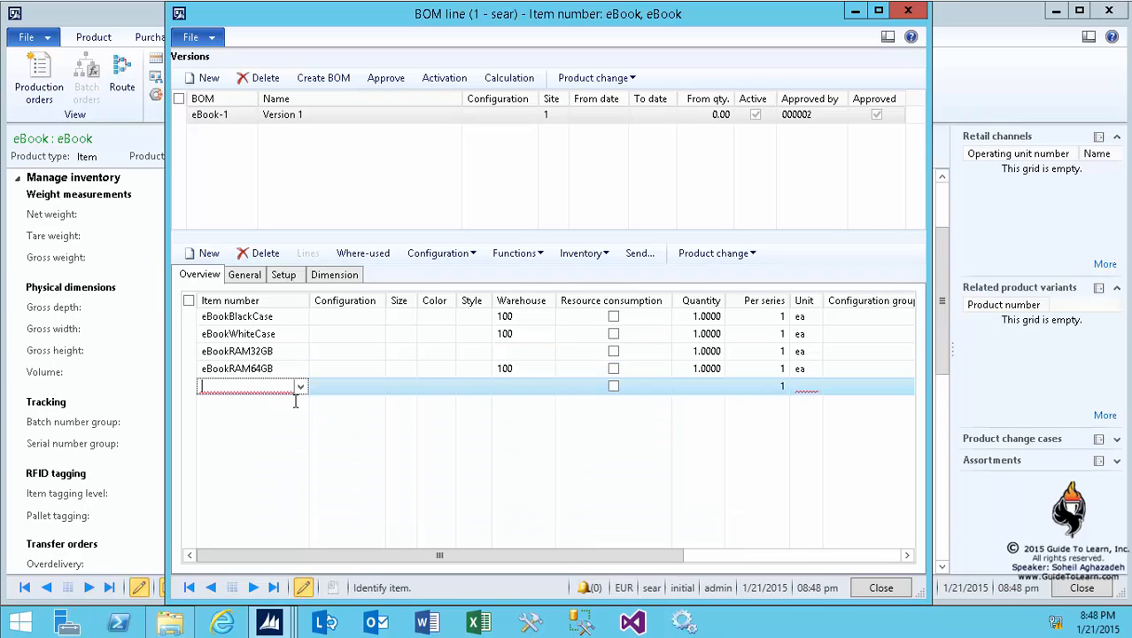
click(300, 386)
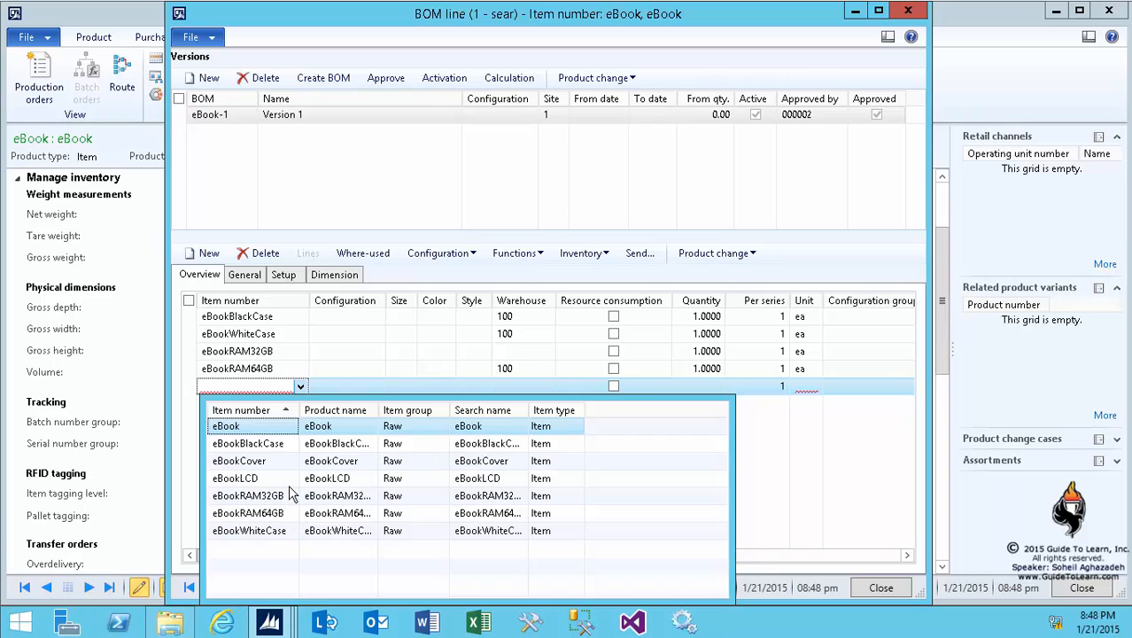
click(234, 478)
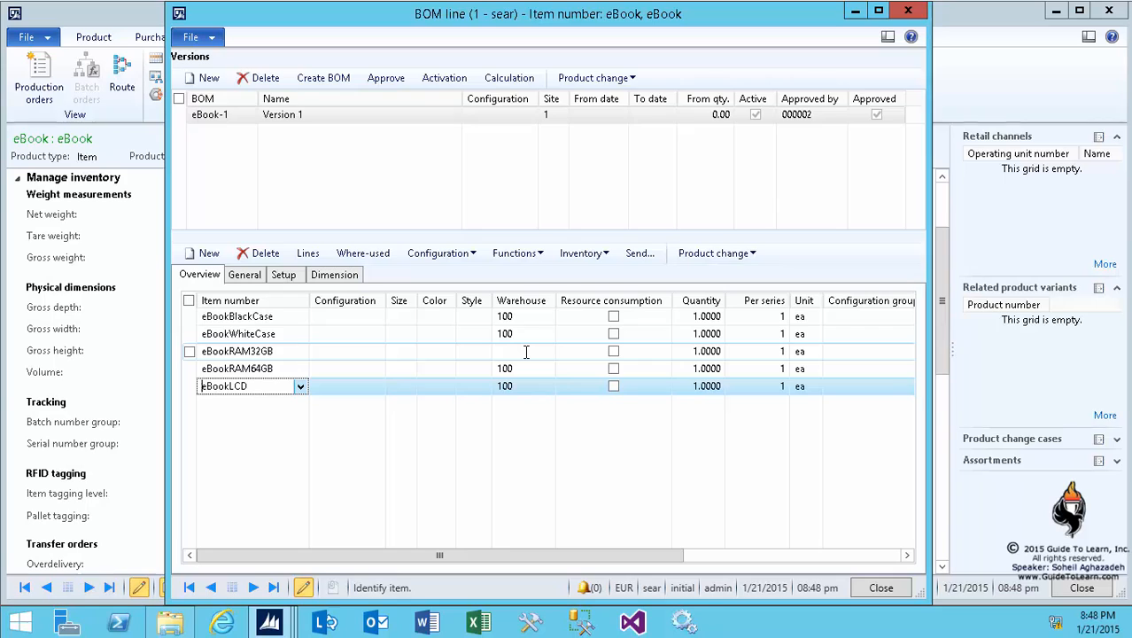
Give the eBookRAM32GB line warehouse 100 (Main Warehouse).
click(521, 350)
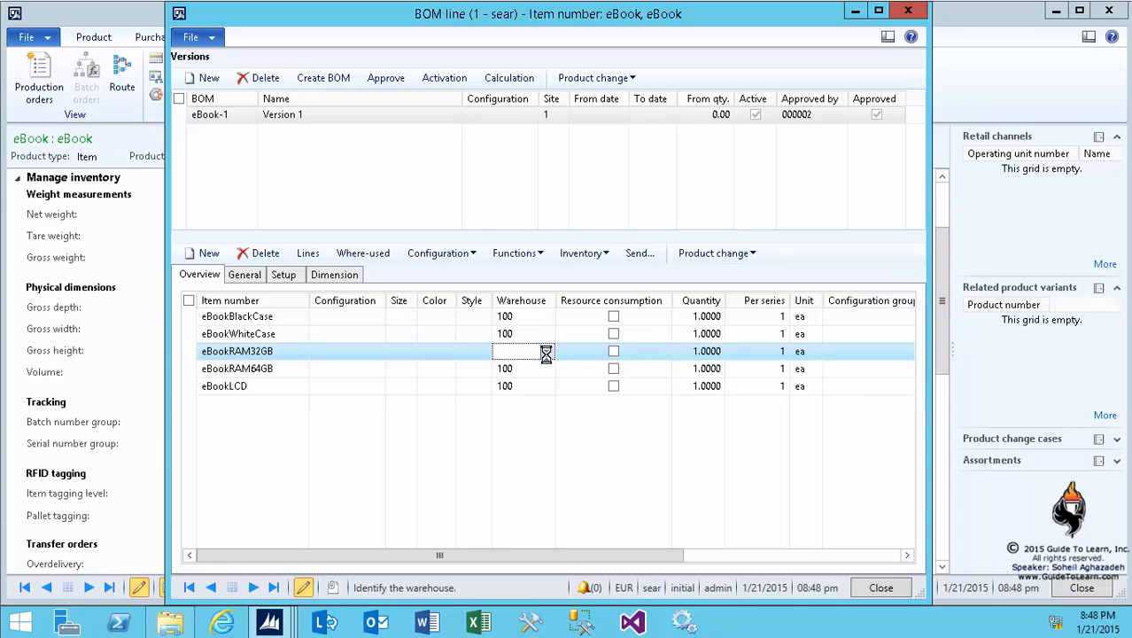
click(547, 350)
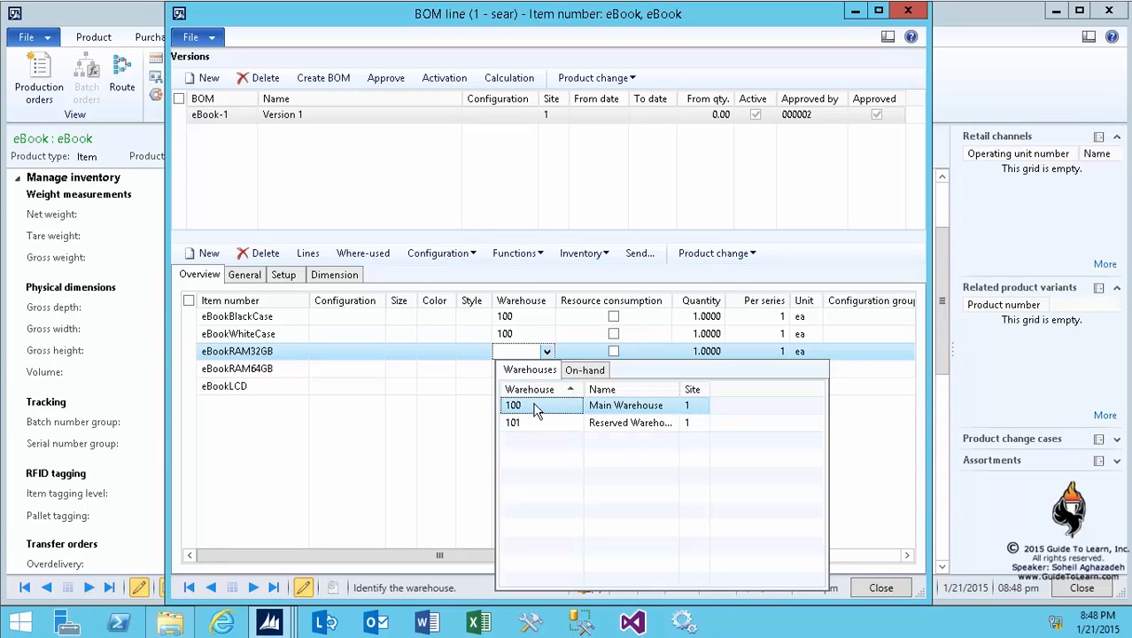
click(514, 405)
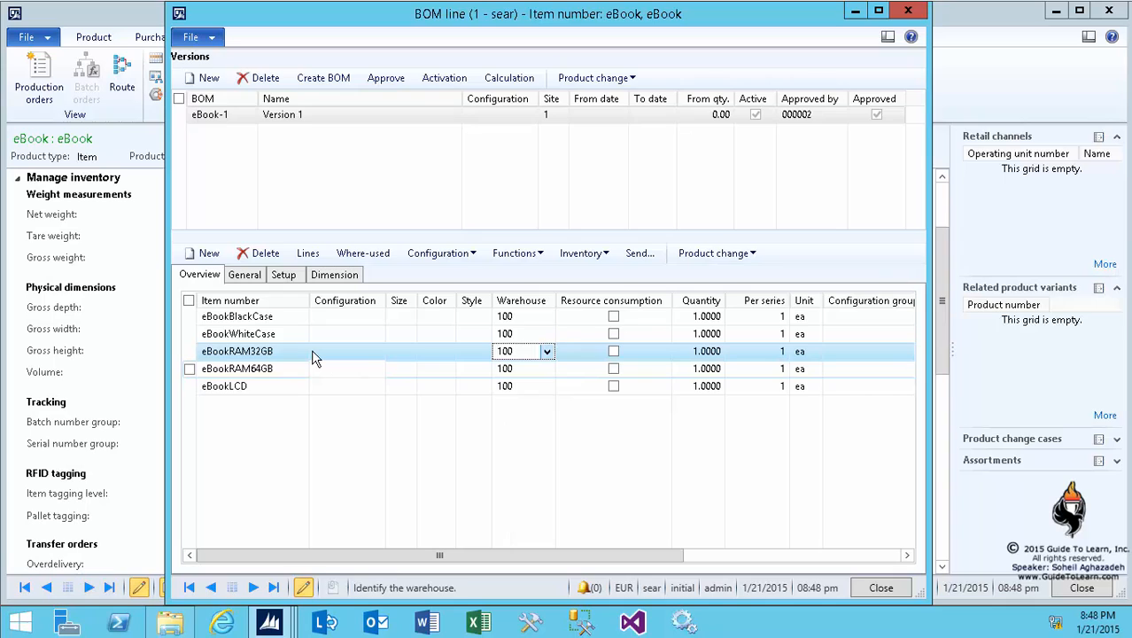
click(248, 351)
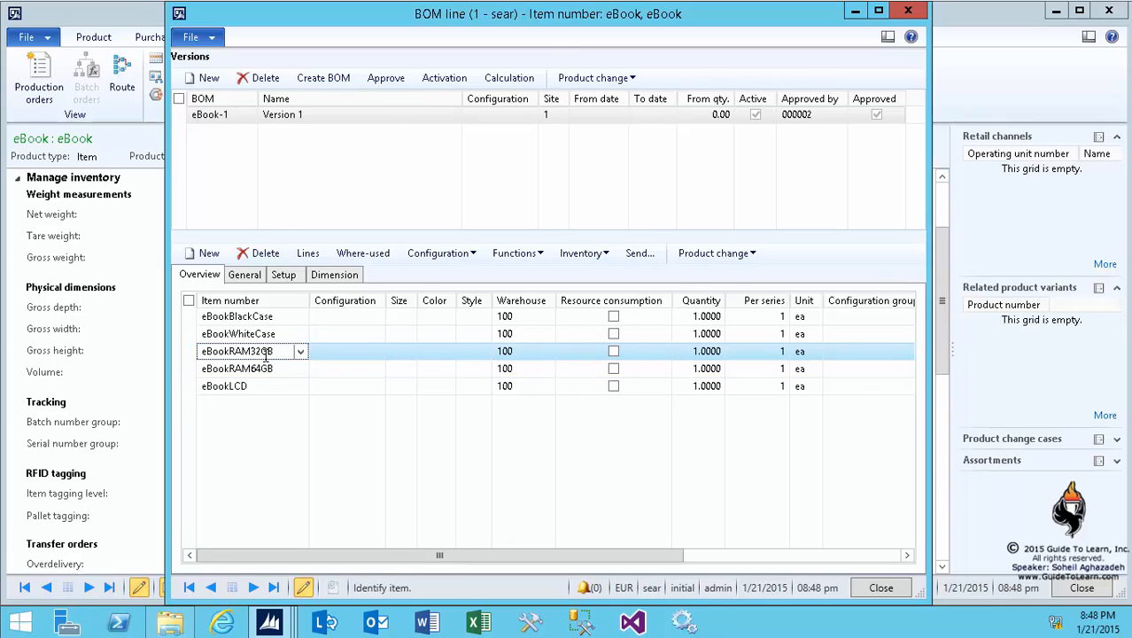
double_click(237, 351)
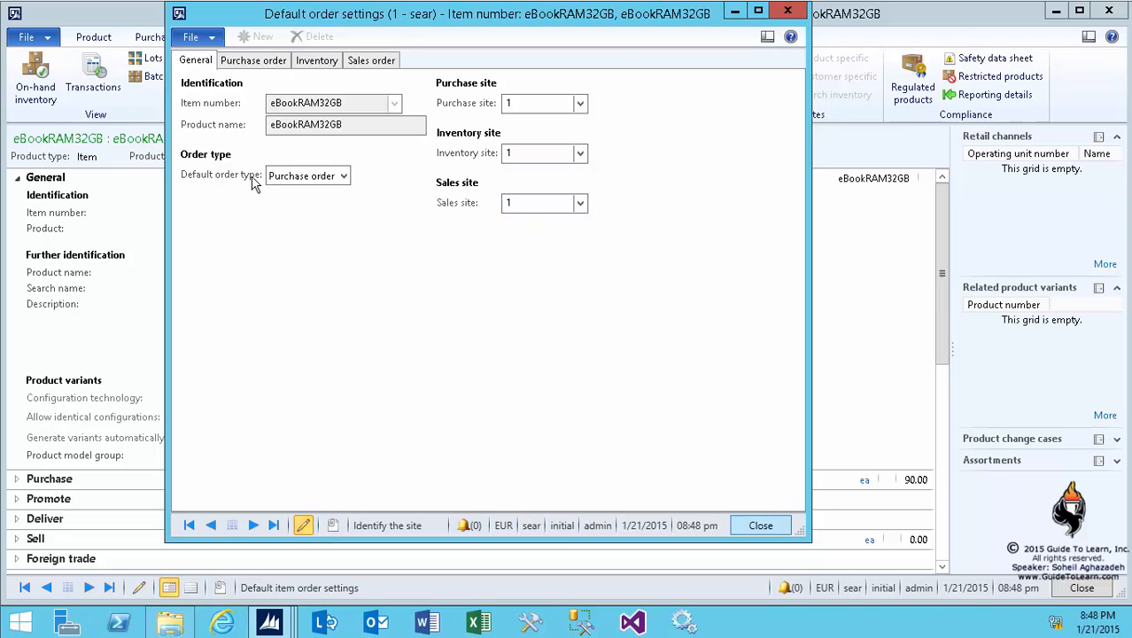
click(760, 525)
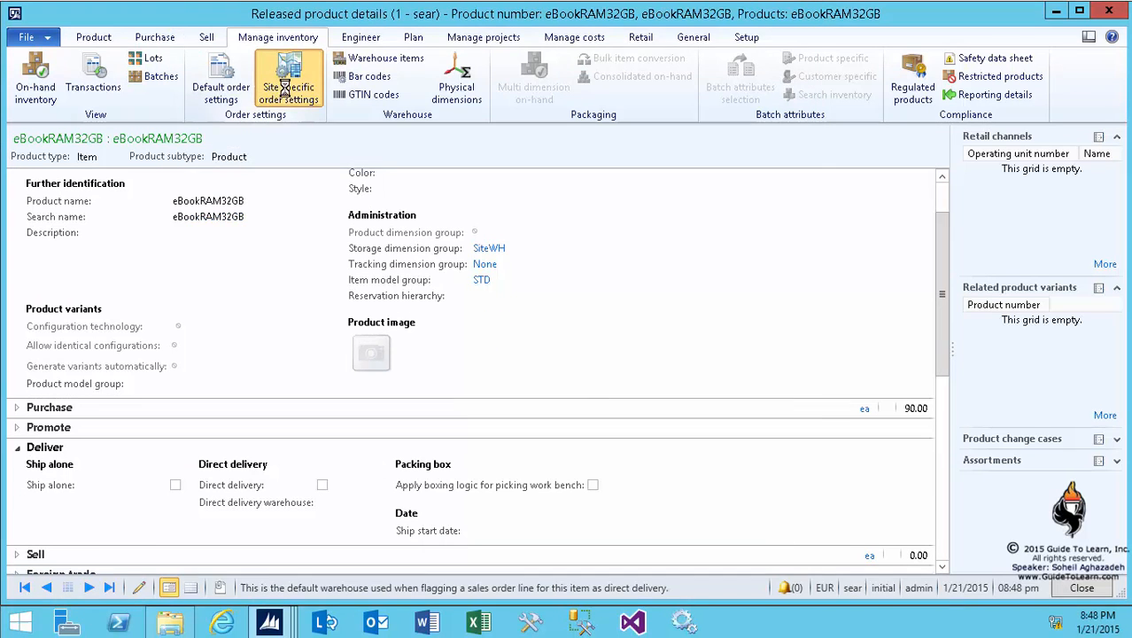
click(288, 79)
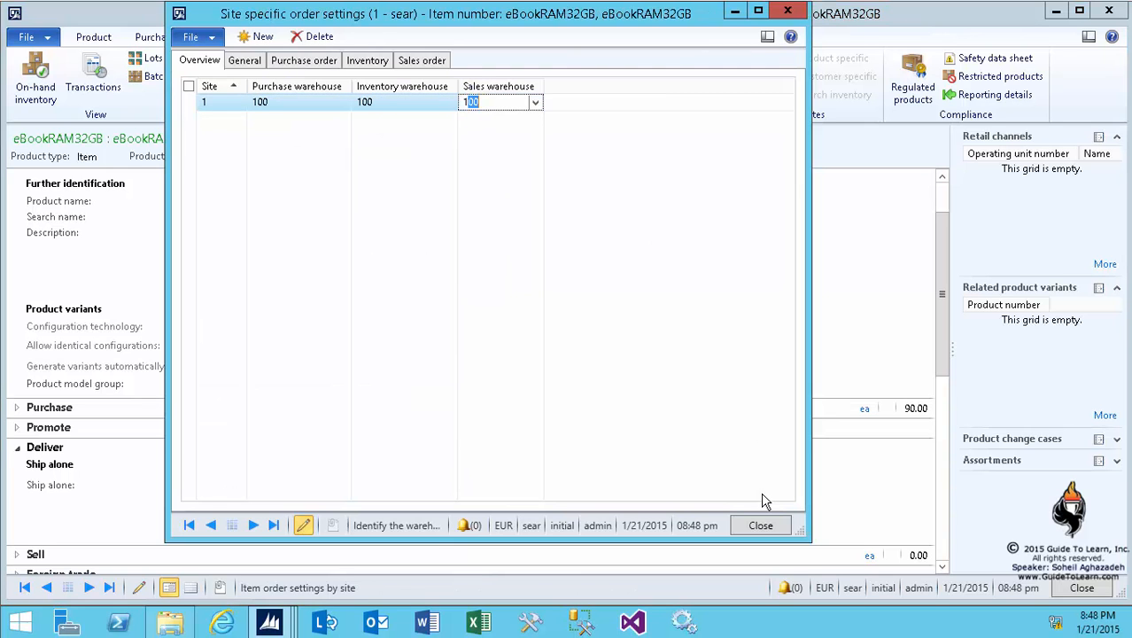
click(760, 524)
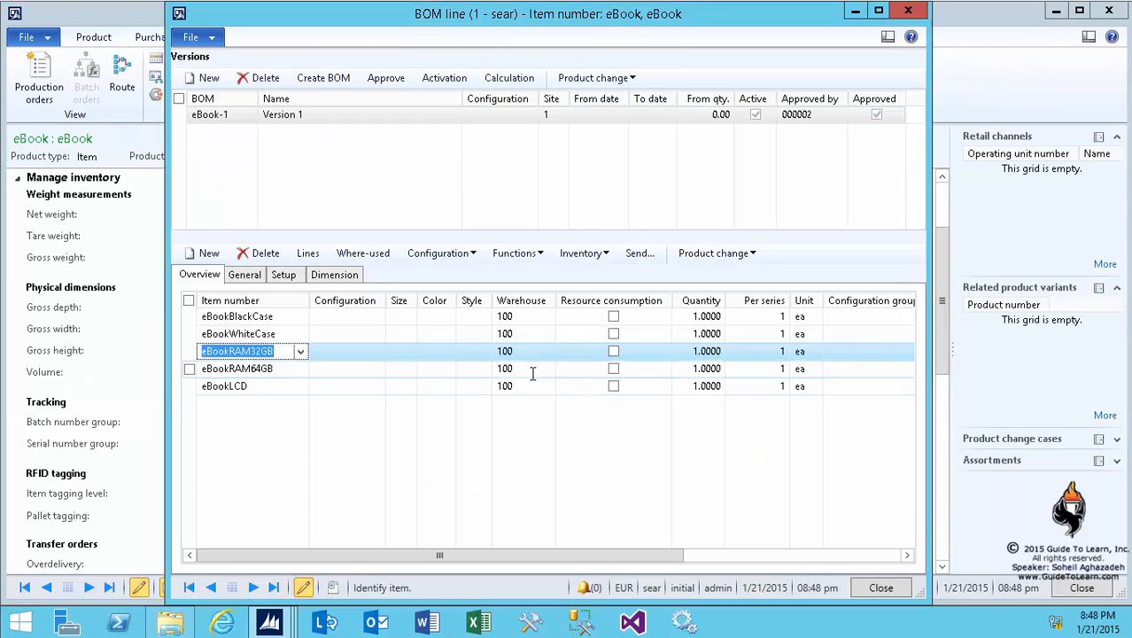
Add an eBookCover component line with colour Black.
click(209, 252)
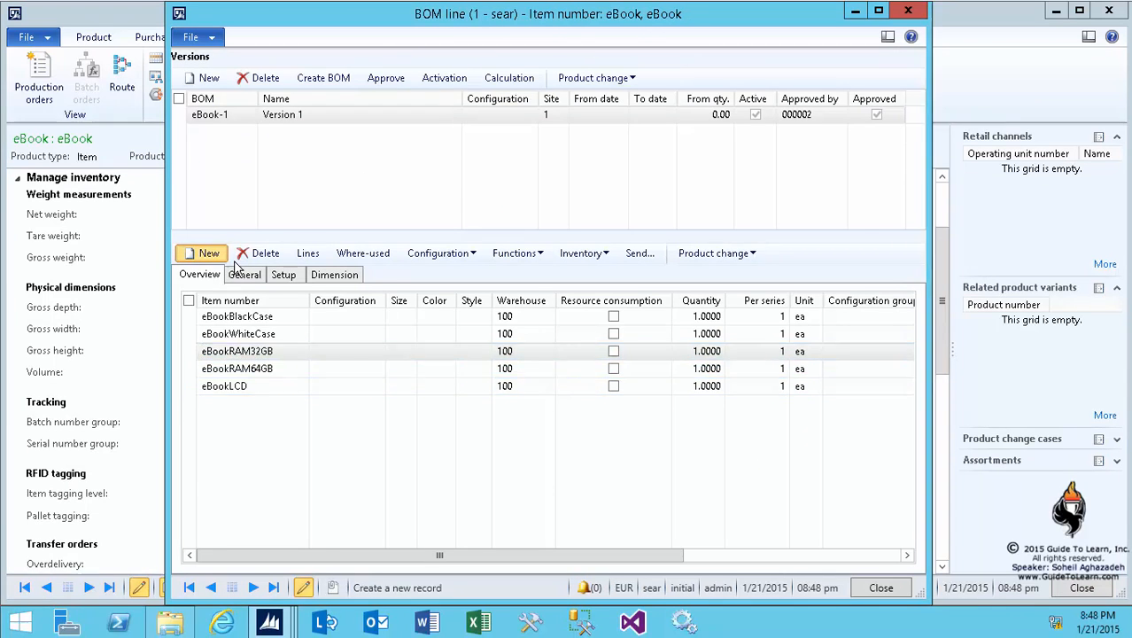
click(209, 253)
text(eBookCover)
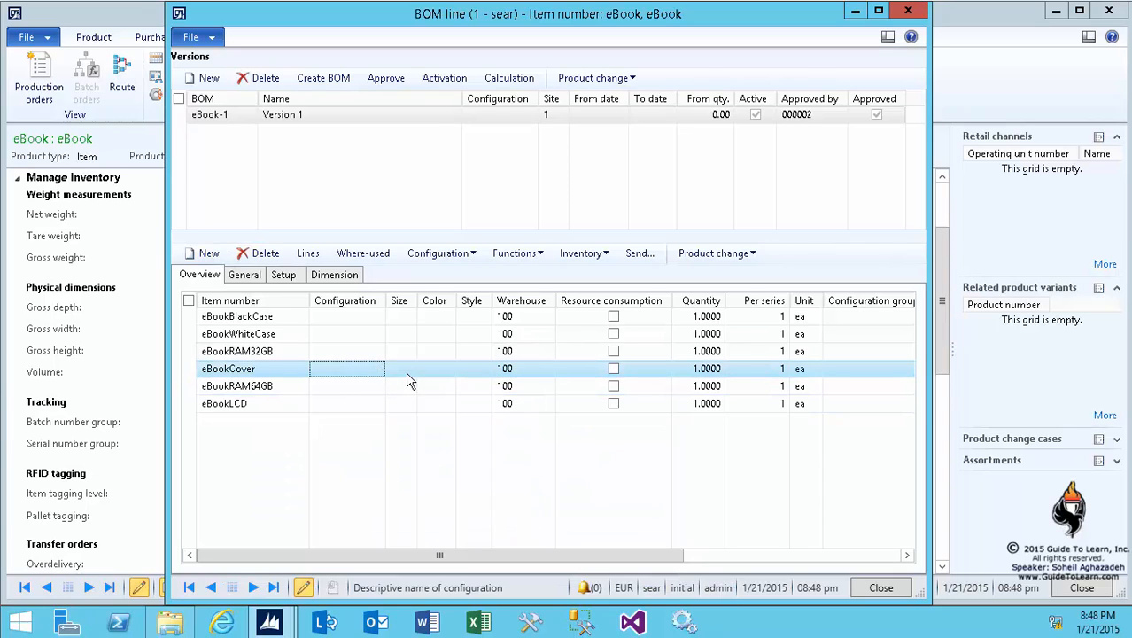
click(434, 368)
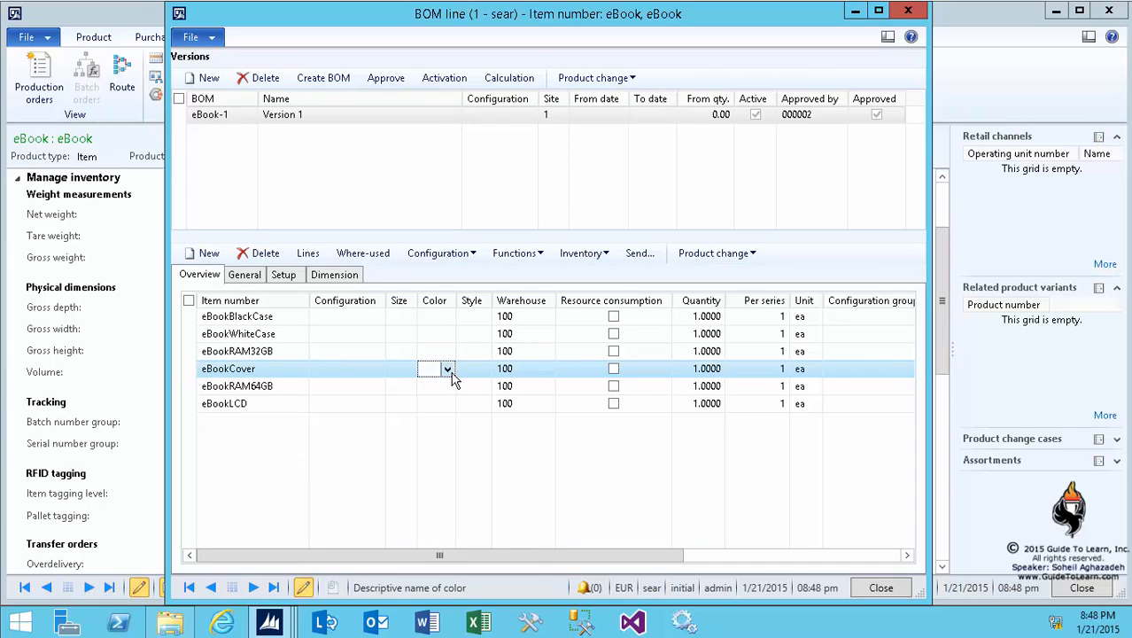
click(446, 368)
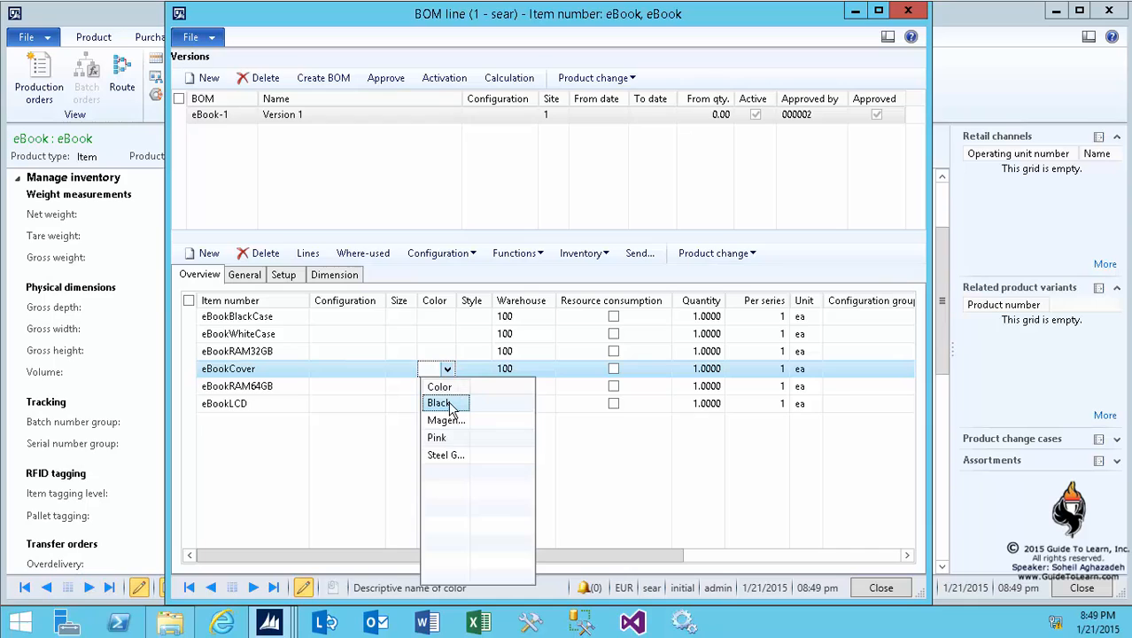
click(438, 403)
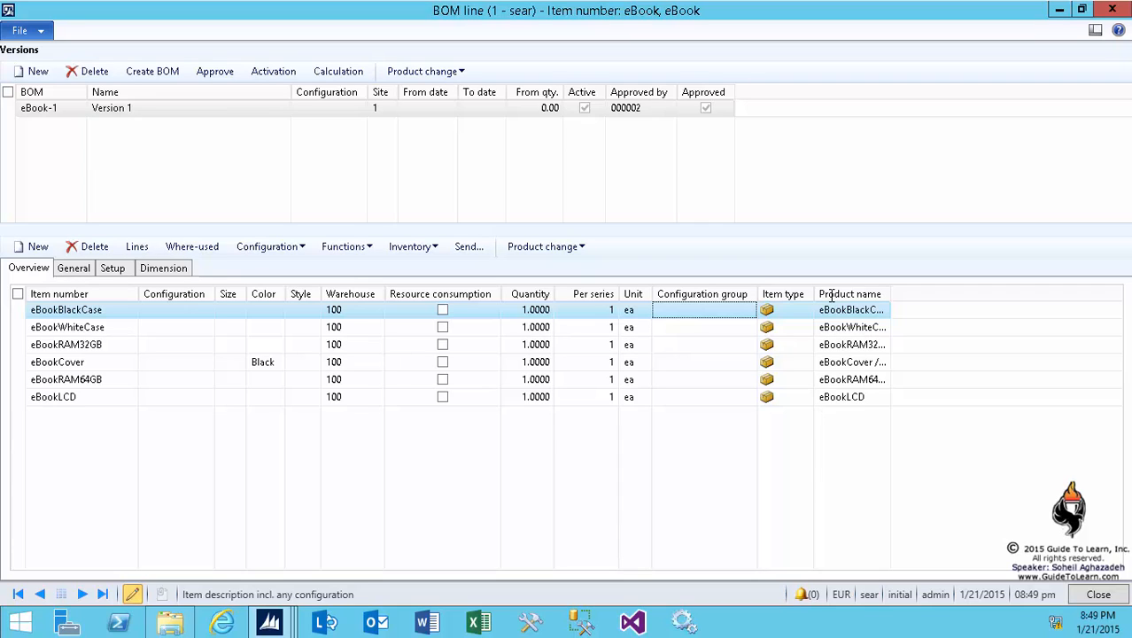
Create configuration groups Case ('Choose Case Color') for both cases and RAM ('Choose RAM Size').
click(704, 309)
text(Case)
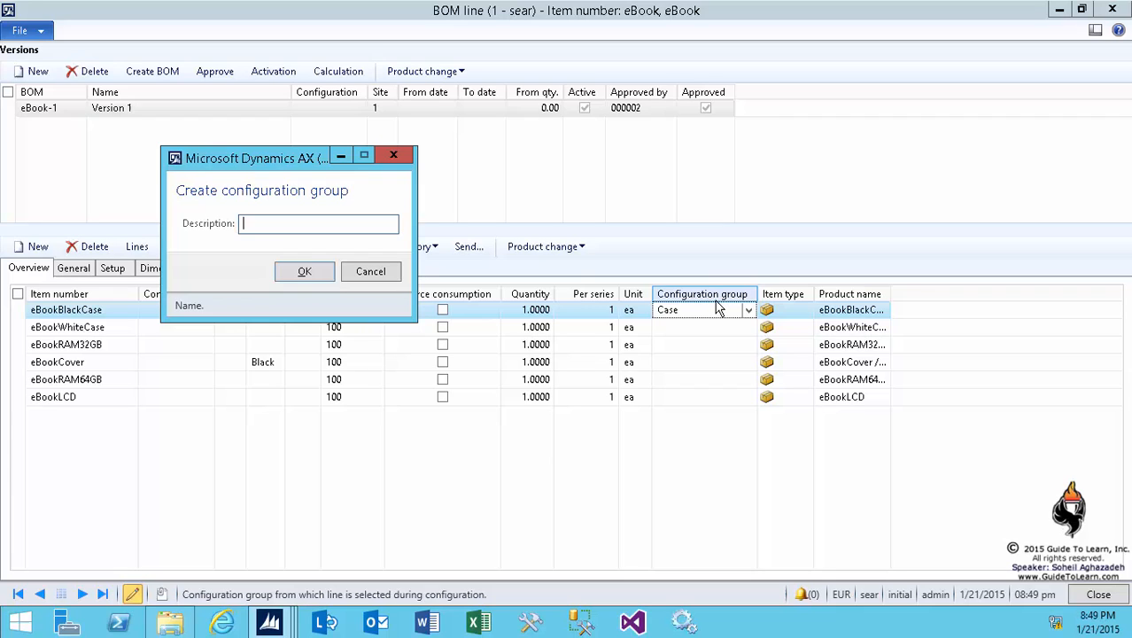
text(Choo)
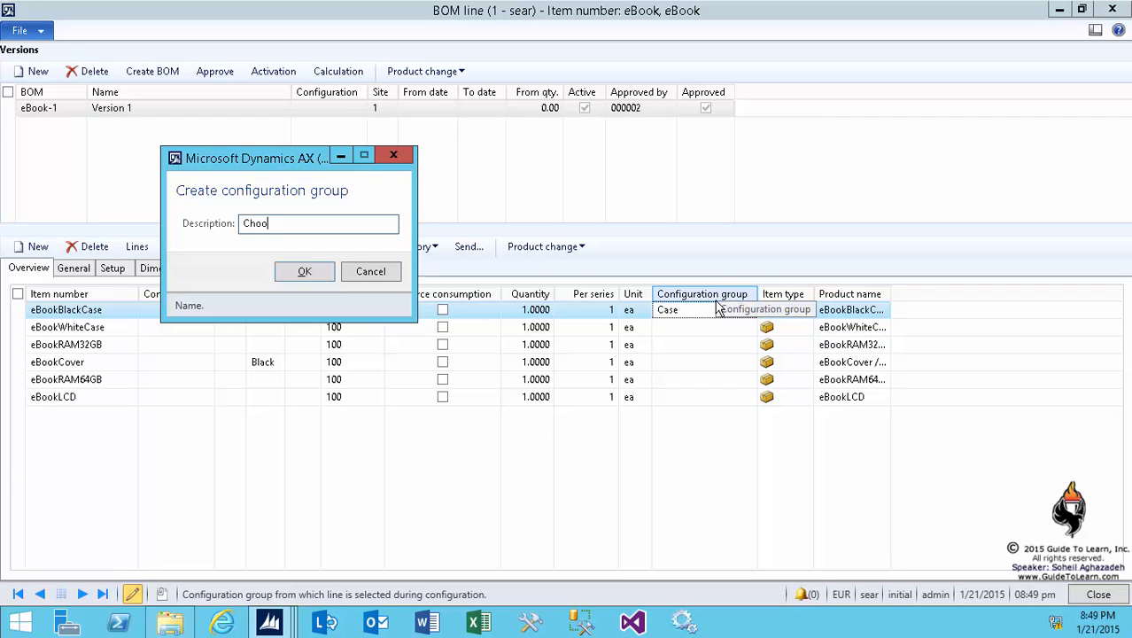
text(se Case)
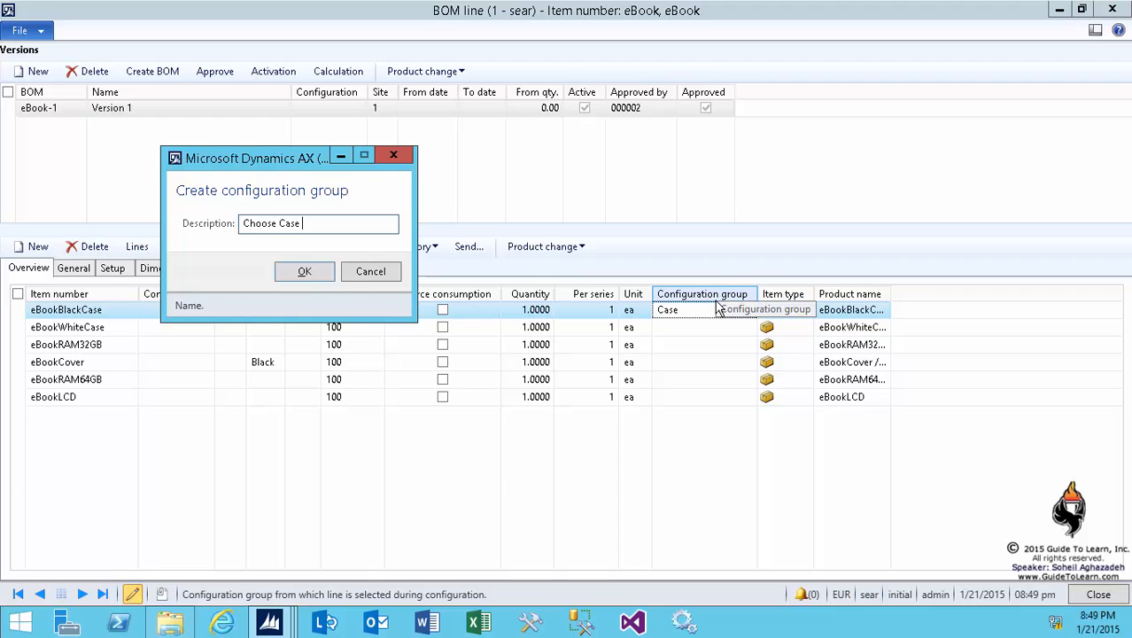
text(Color)
click(705, 343)
text(RAM)
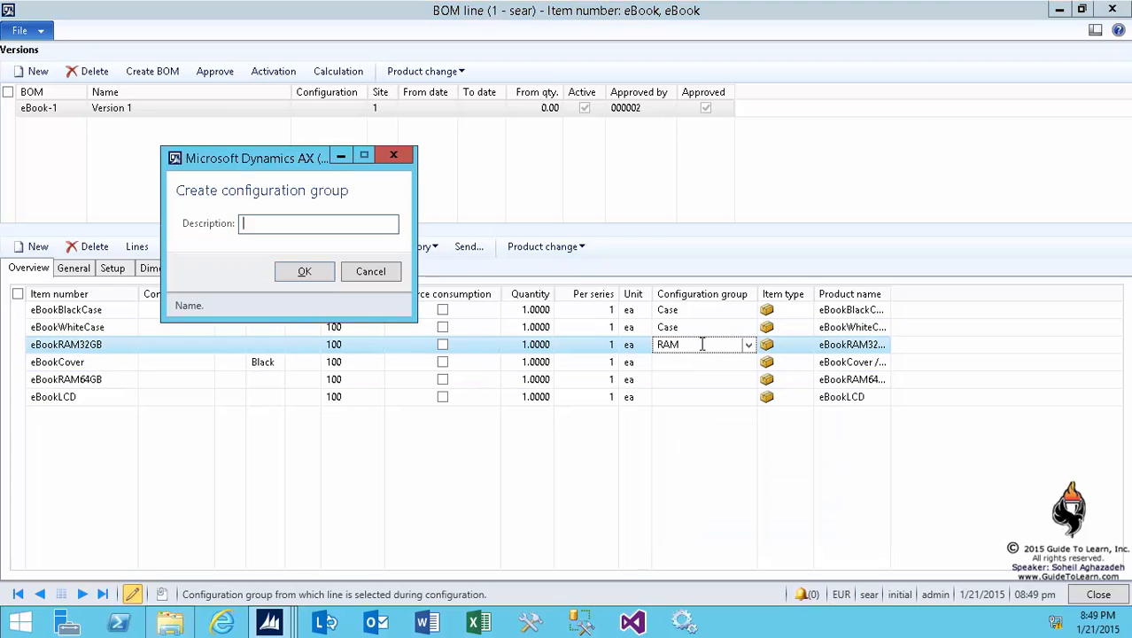
text(Choose RAM Size)
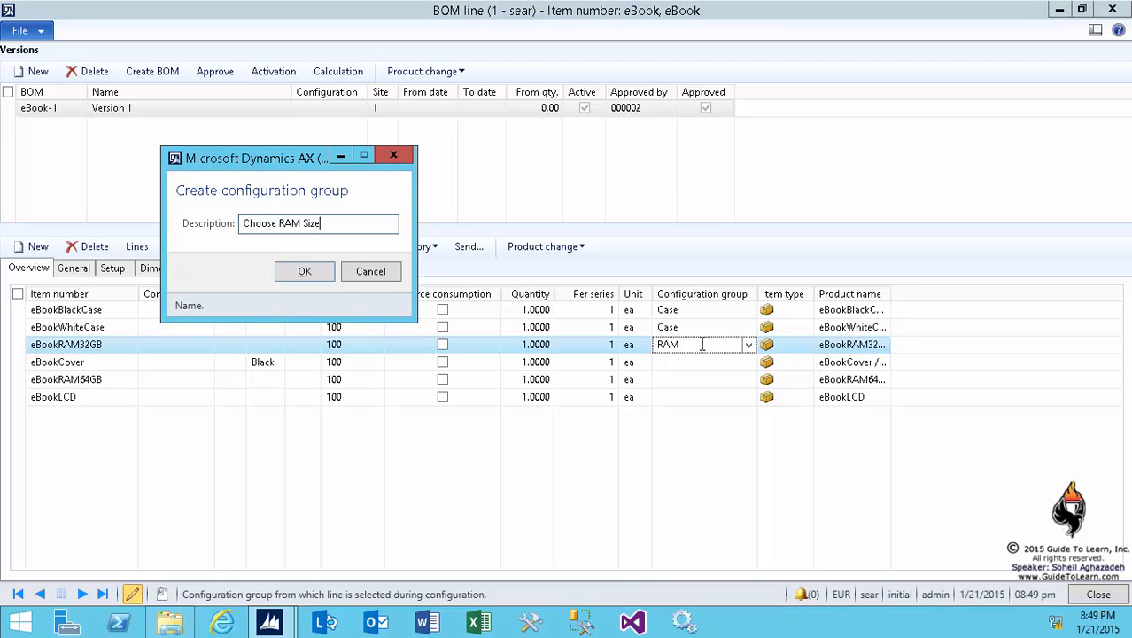
click(304, 271)
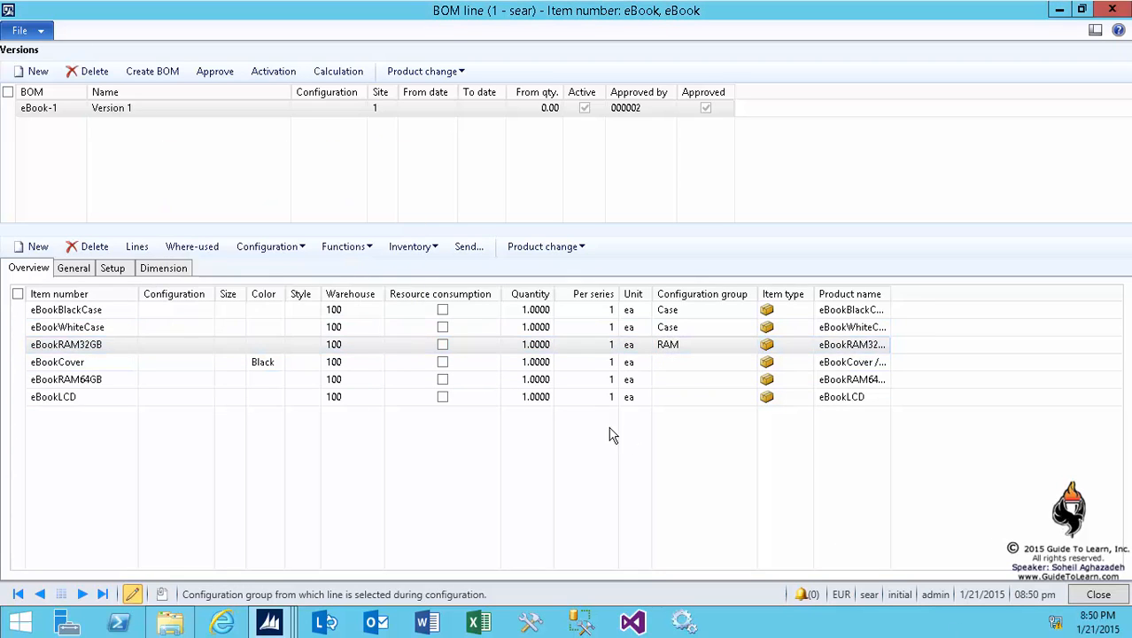
mouse_move(707, 387)
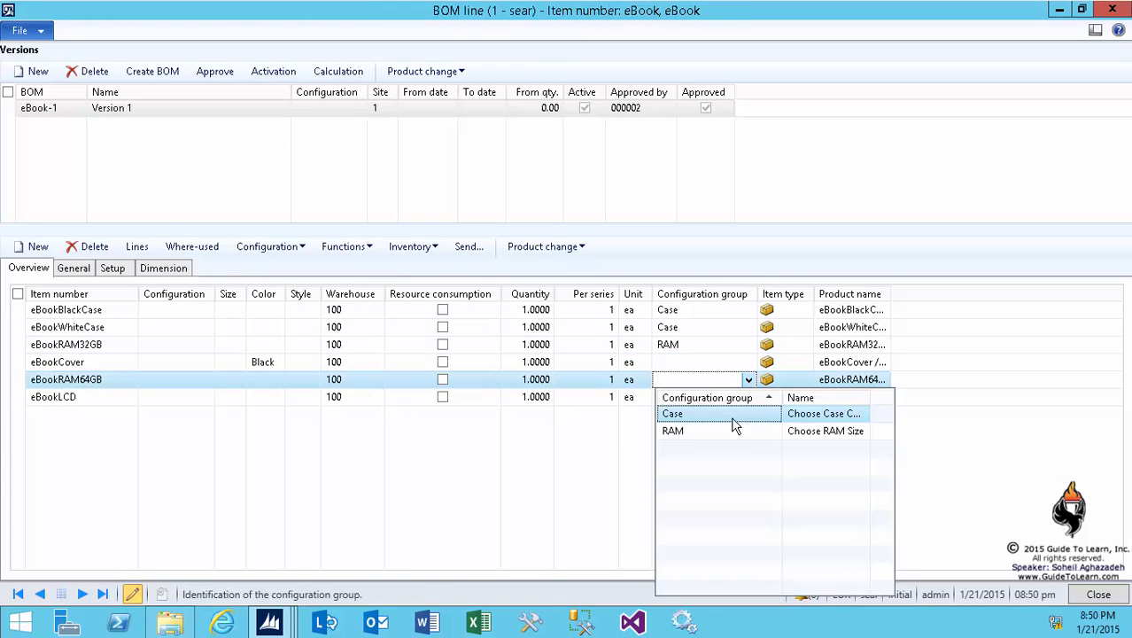
Assign eBookRAM64GB to the RAM group, close BOM lines, and open eBook's configuration route.
click(672, 430)
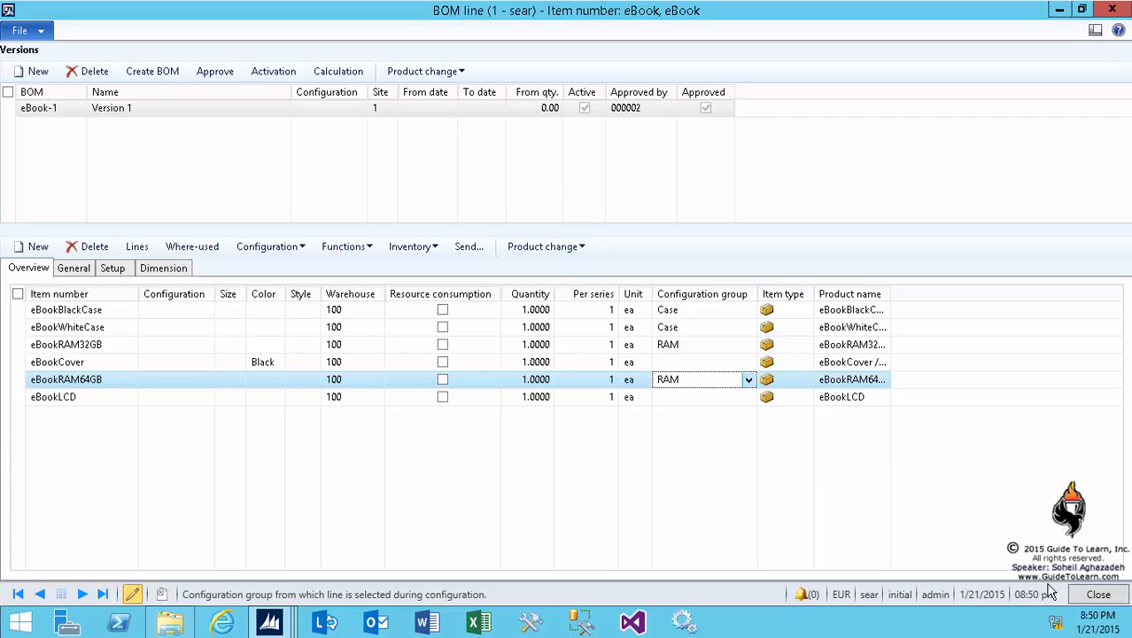
click(426, 71)
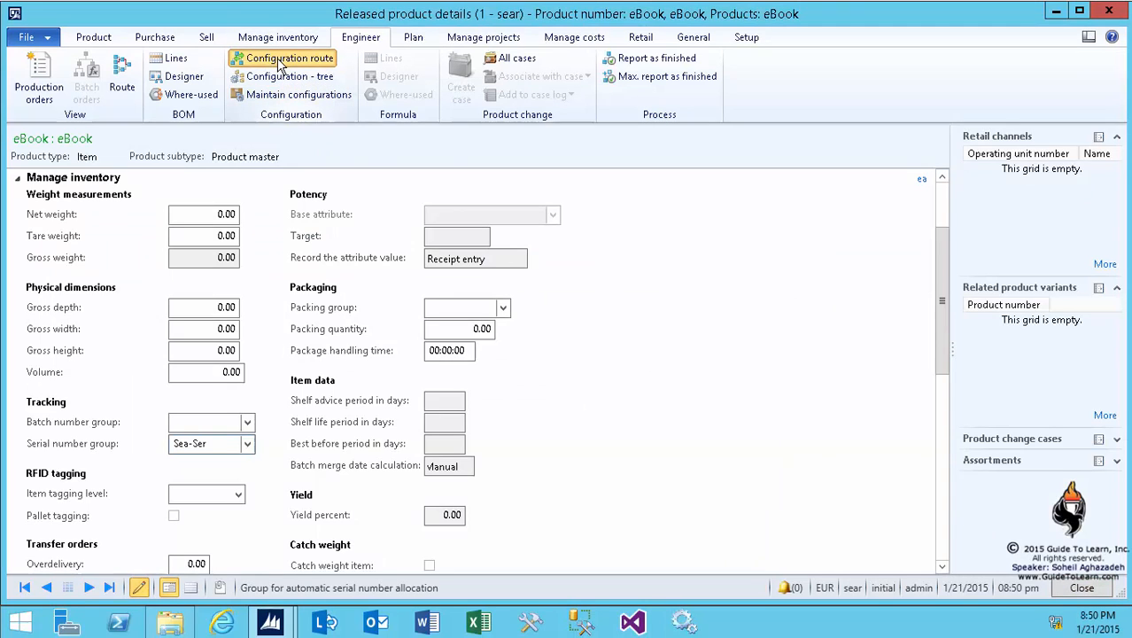
click(290, 58)
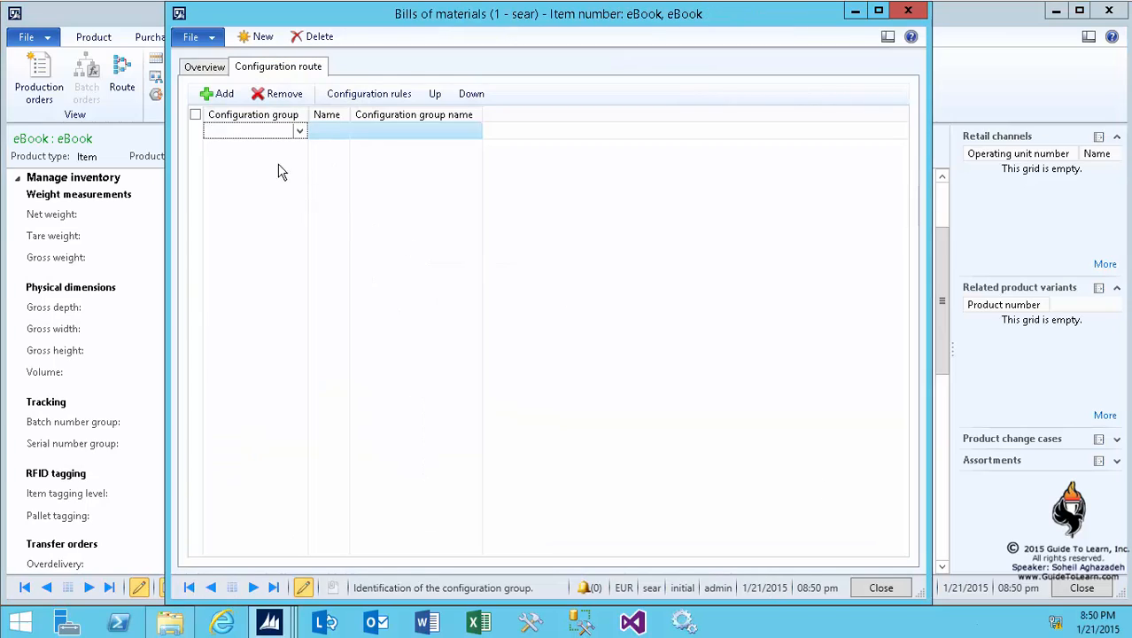